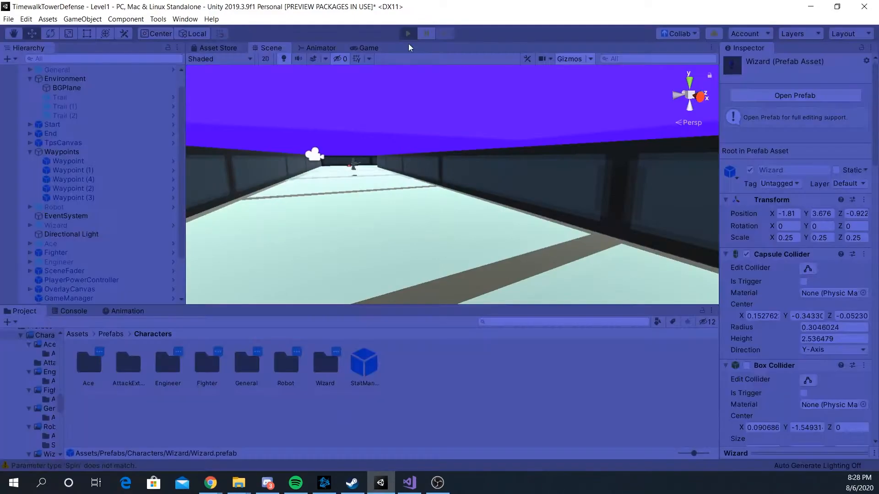
- Play-test the Wizard and Engineer in Level1, then view the fearRun coroutine in ThirdPersonMover.cs
left_click(407, 33)
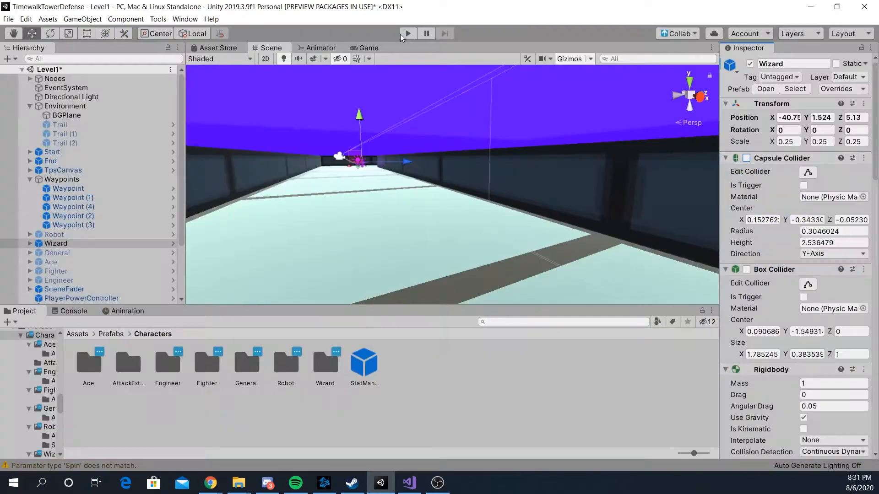
left_click(408, 482)
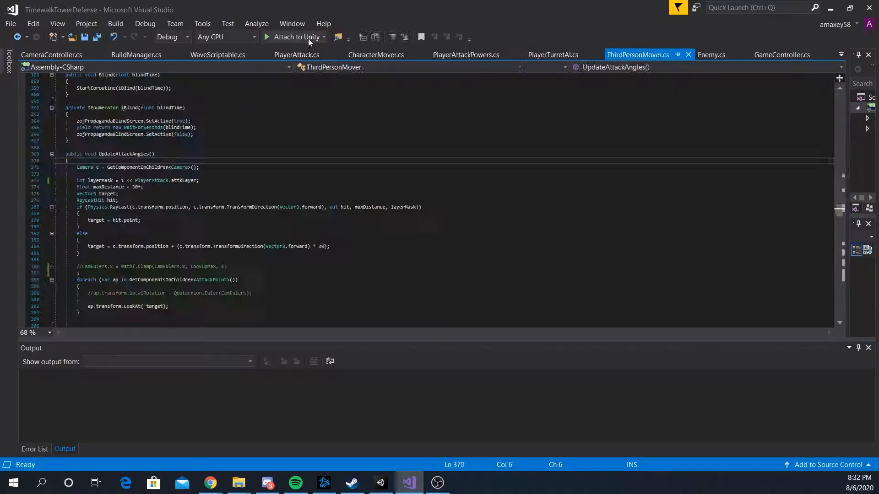
left_click(464, 54)
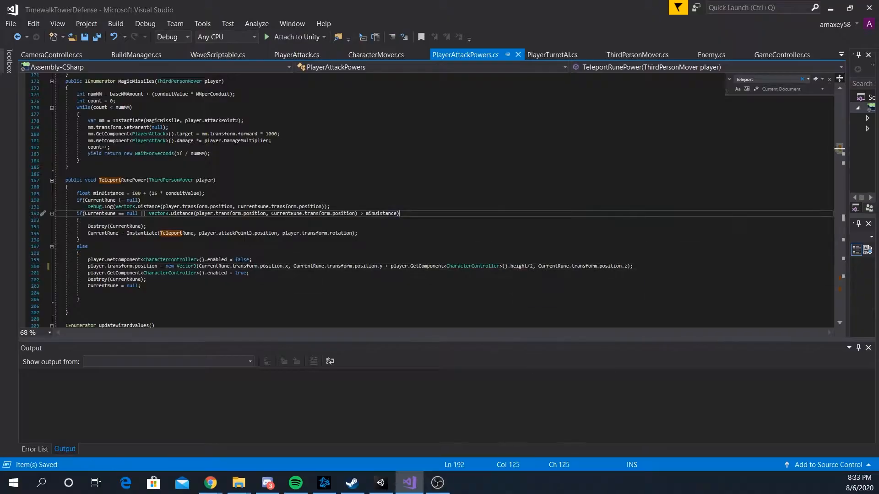
left_click(380, 482)
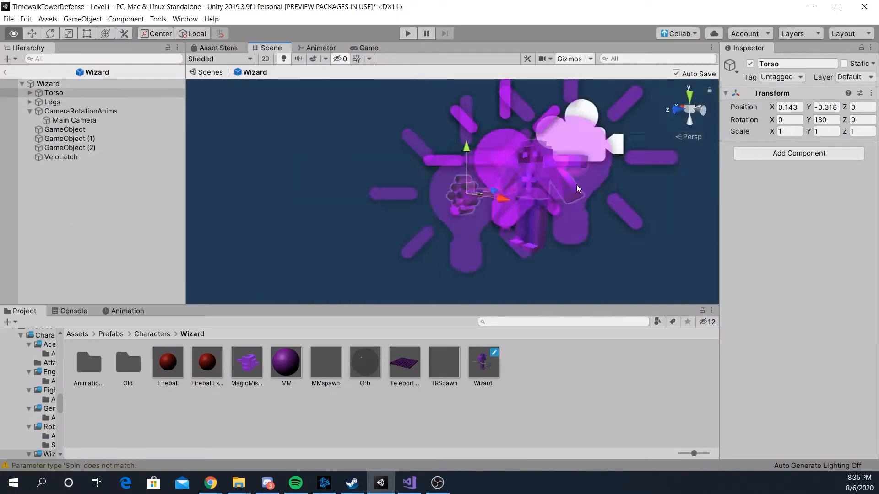
left_click(407, 33)
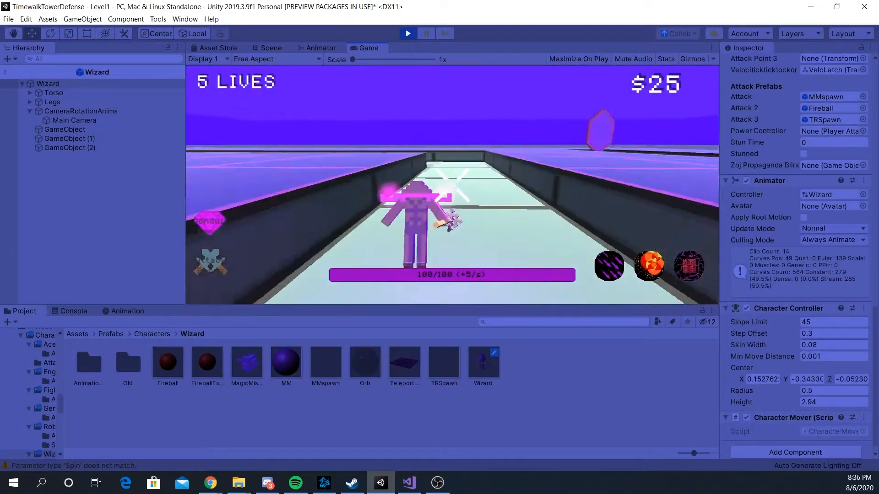
left_click(270, 48)
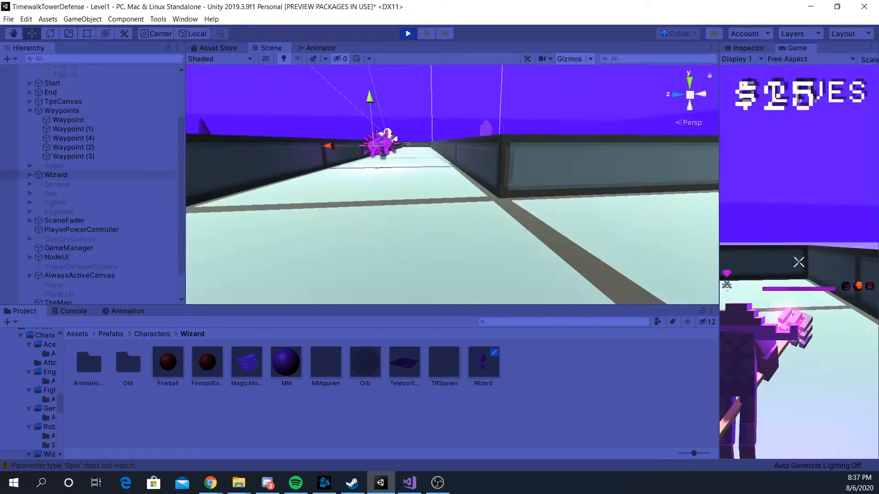
left_click(167, 362)
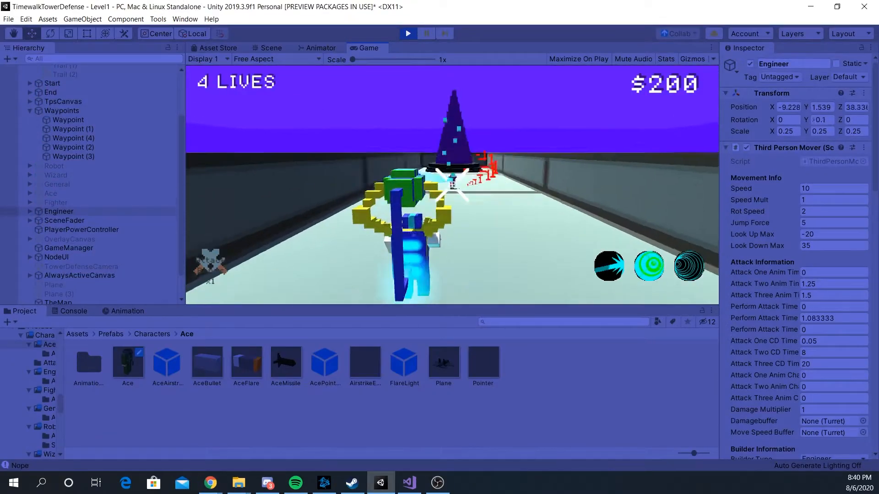
left_click(407, 33)
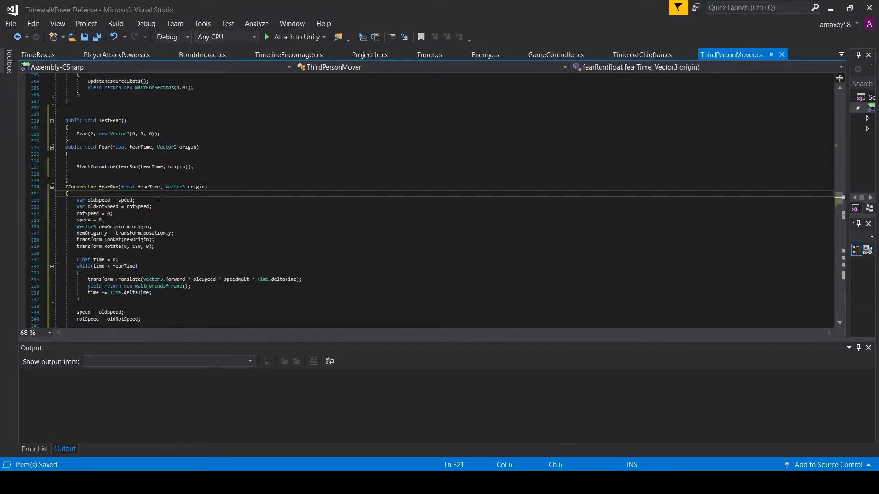
- Comment out the transform.Translate line in fearRun, keeping transform.Rotate(0, 180, 0)
type("Rot")
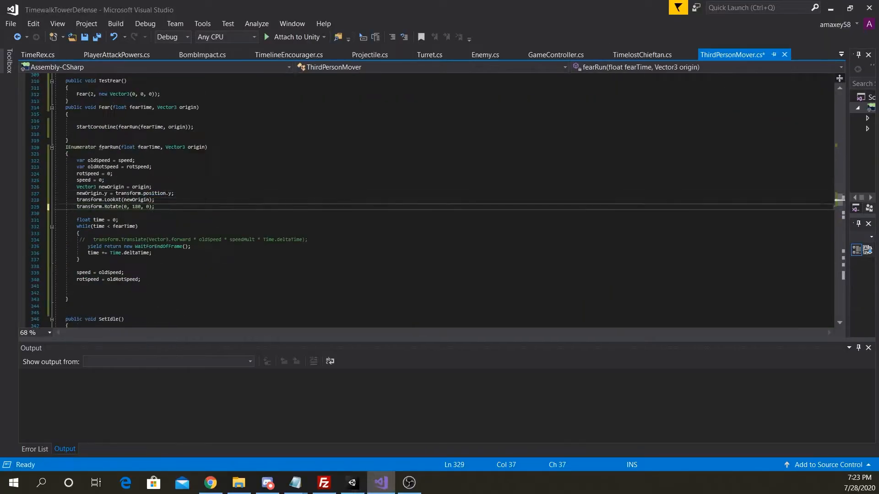
left_click(321, 482)
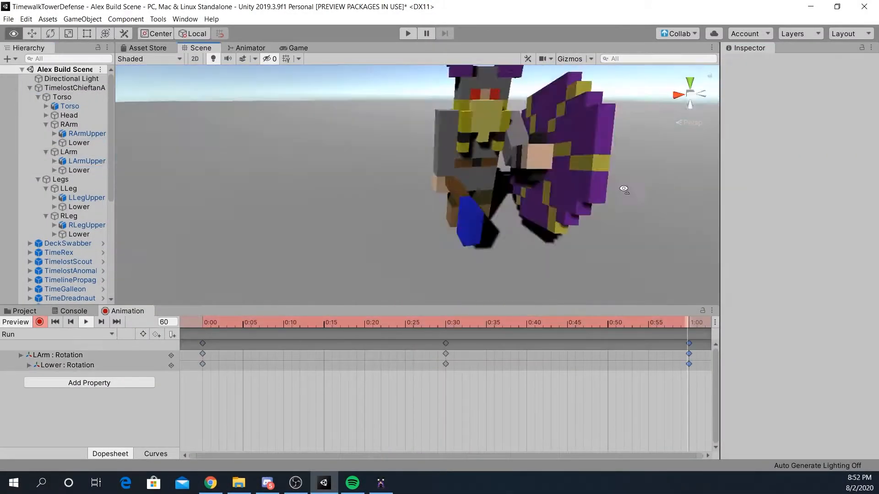
- Add Ancestor orbs to the TimelostChieftan prefab and key Ancestor 2's position at 0:00 and 2:30
left_click(69, 124)
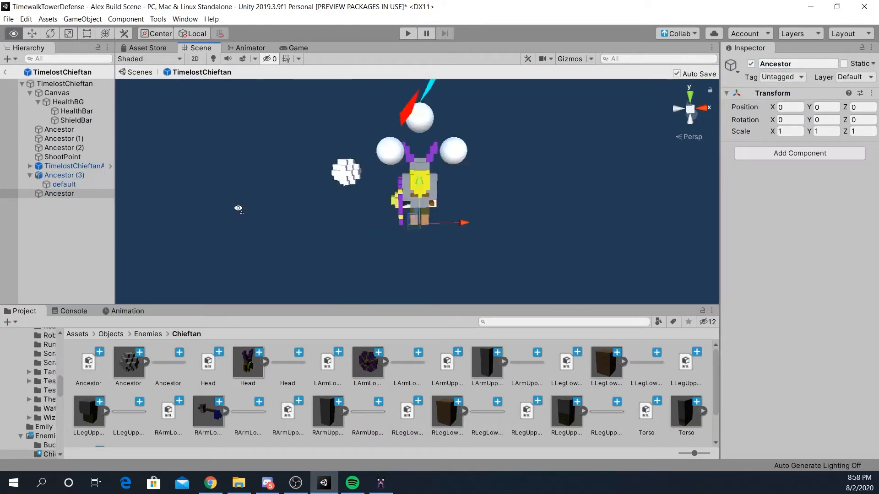
left_click(64, 138)
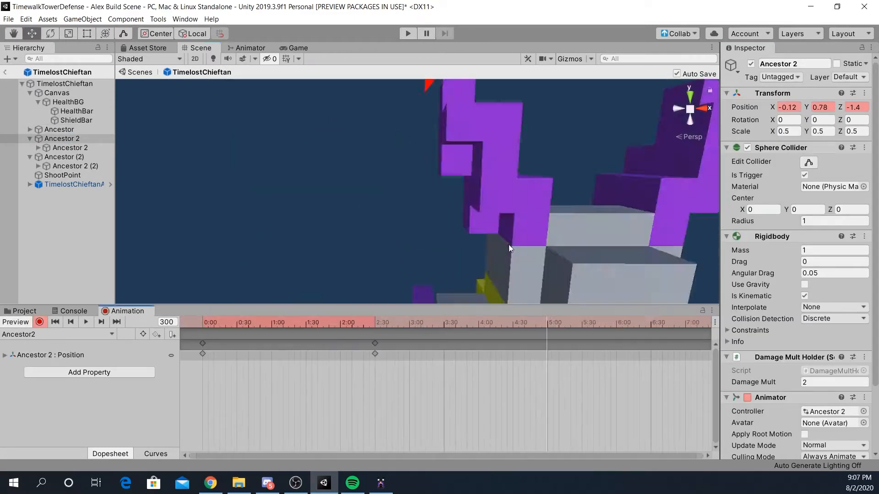
left_click(86, 321)
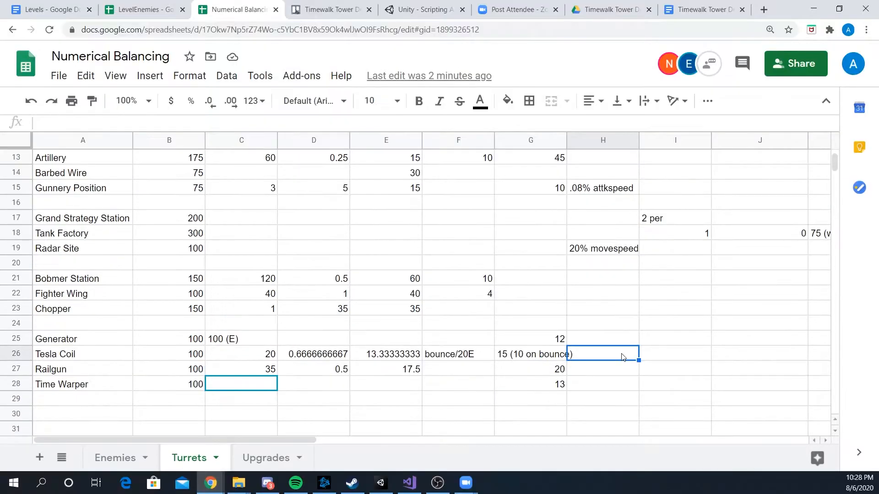
- Enter '45dmg (self)/energy' in H27 and add Reactor, Efficiency Node and Radiator rows on Turrets
type("45dmg (self)/energy")
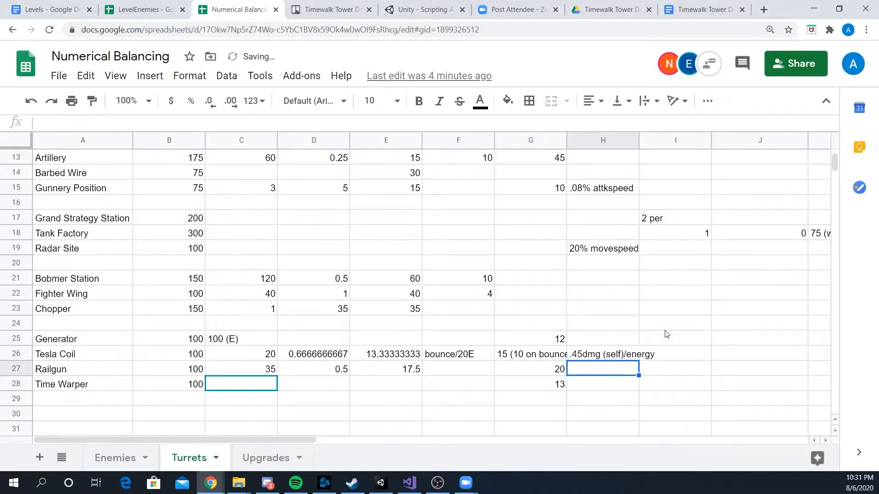
left_click(267, 458)
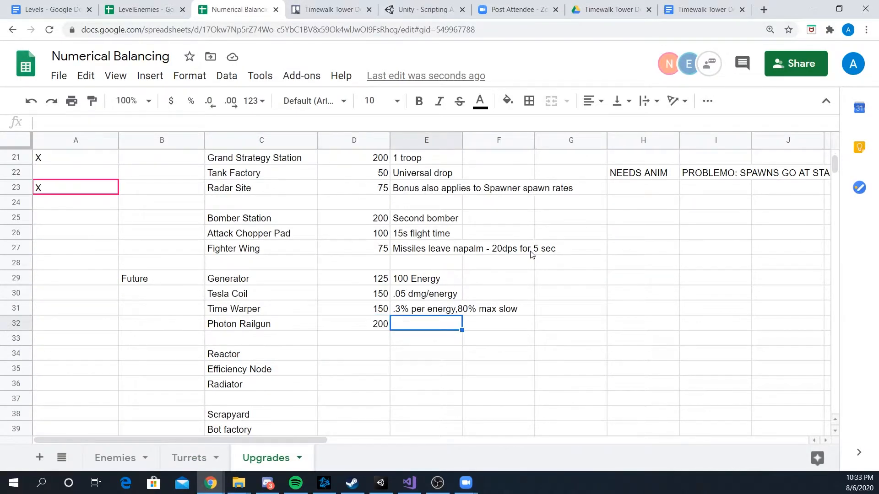
scroll("down", 3)
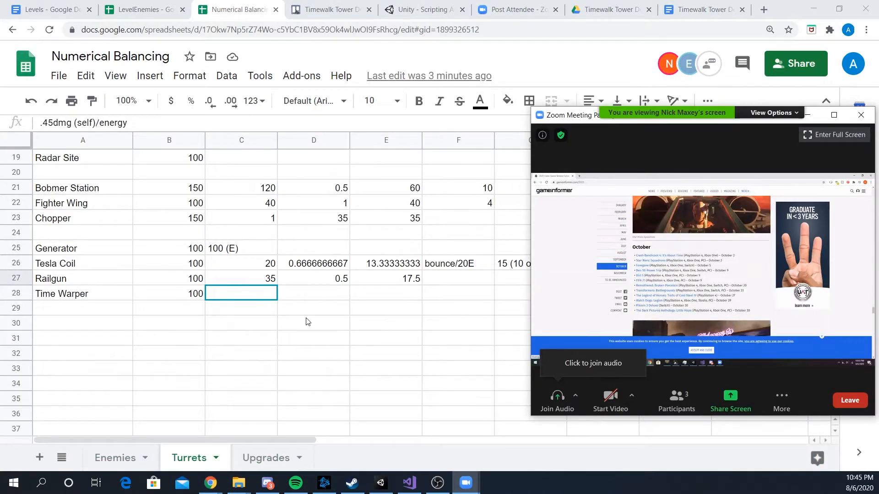
left_click(265, 457)
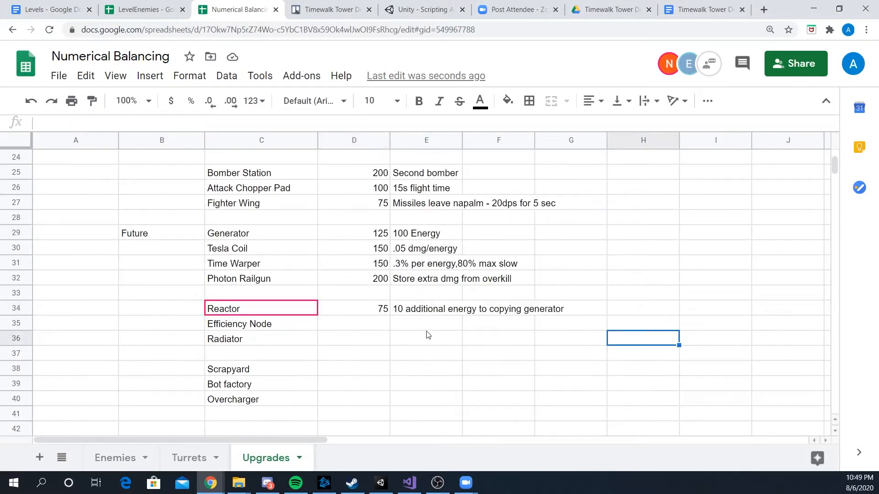
left_click(189, 458)
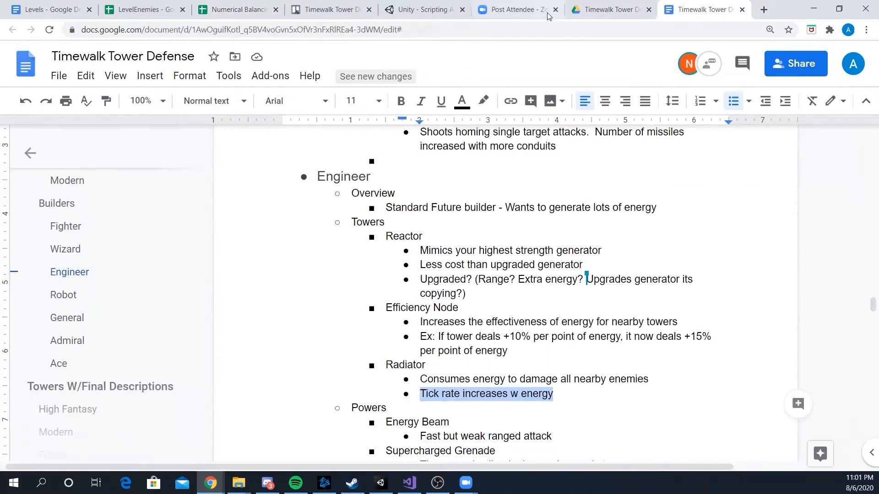
- Fill in upgrade costs and effects for Reactor, Efficiency Node and Radiator on the Upgrades sheet
left_click(237, 10)
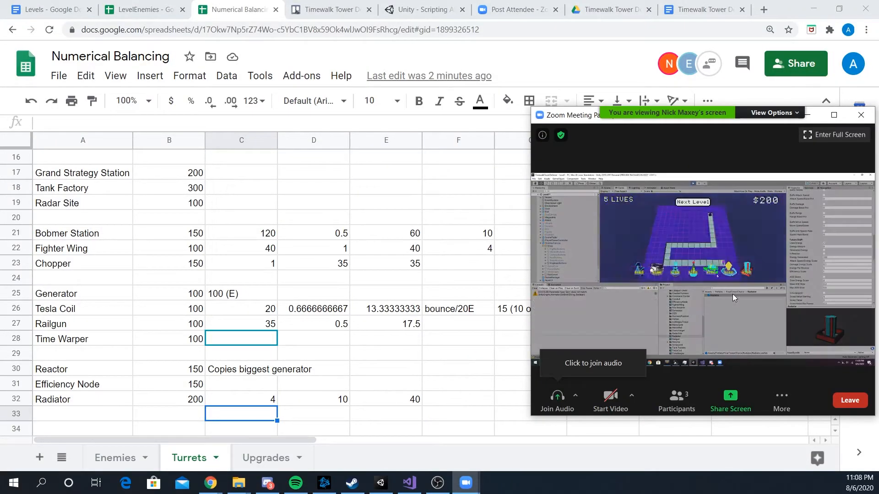
left_click(266, 458)
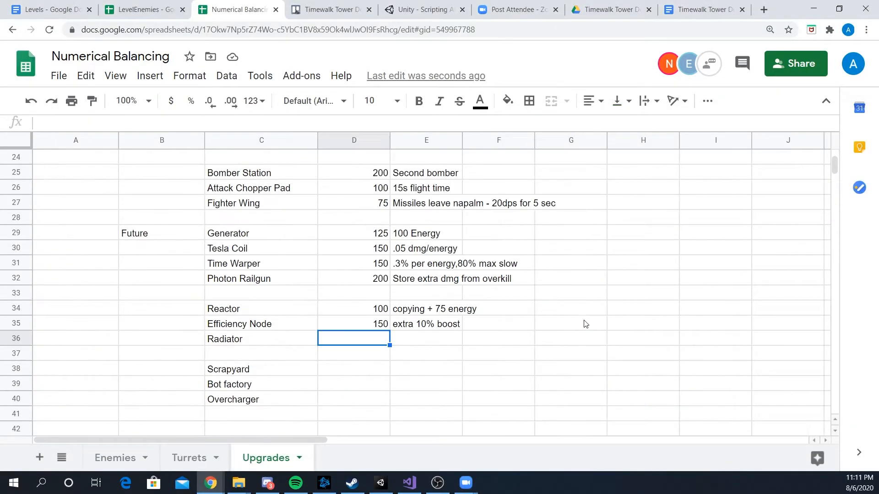
left_click(189, 457)
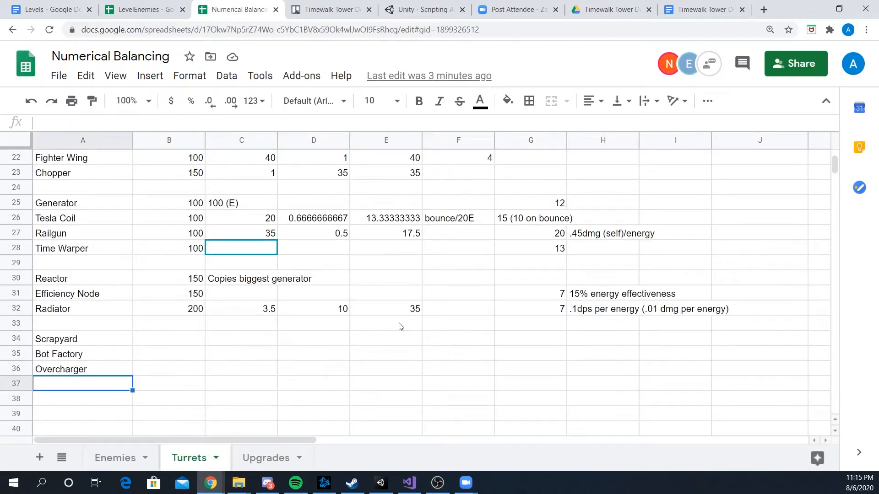
left_click(328, 9)
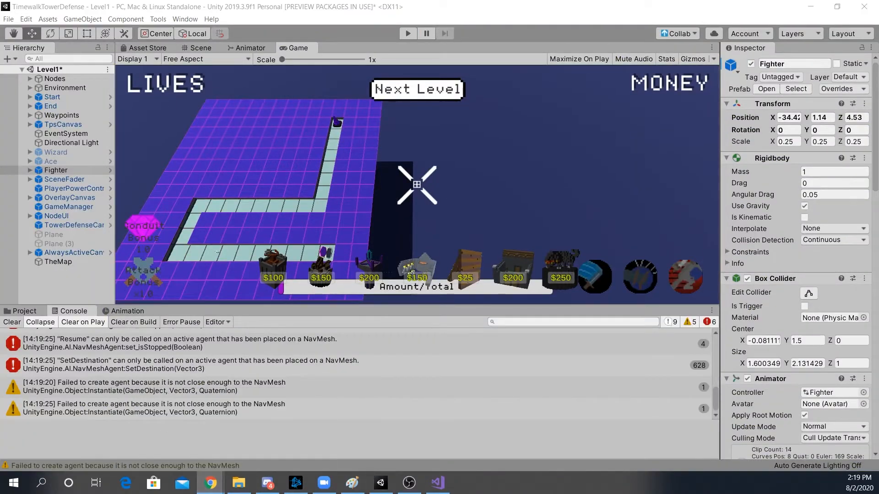
- Run Level1 in top-down build view and check the Console for NavMesh agent errors
left_click(408, 482)
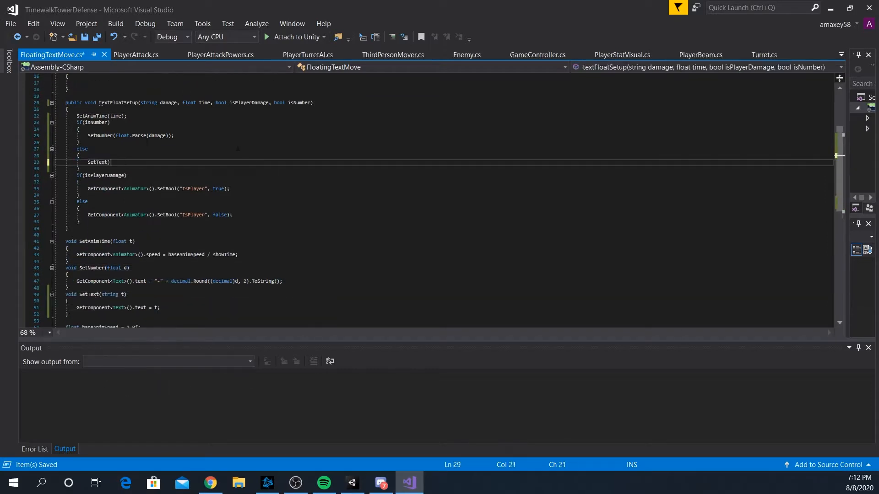
- Add a storeIt bool to Enemy.TakeDamage calling addDmgToList, and update callers like TimelineEncourager
left_click(465, 54)
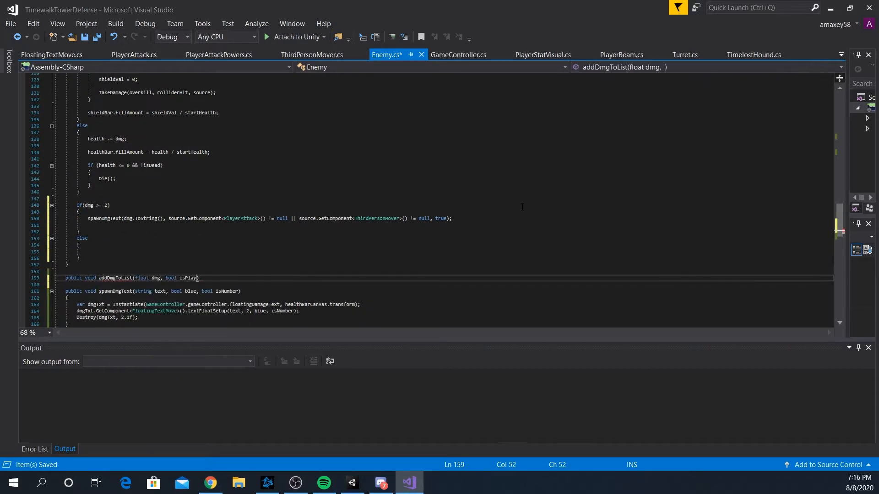
type("addDmgToList")
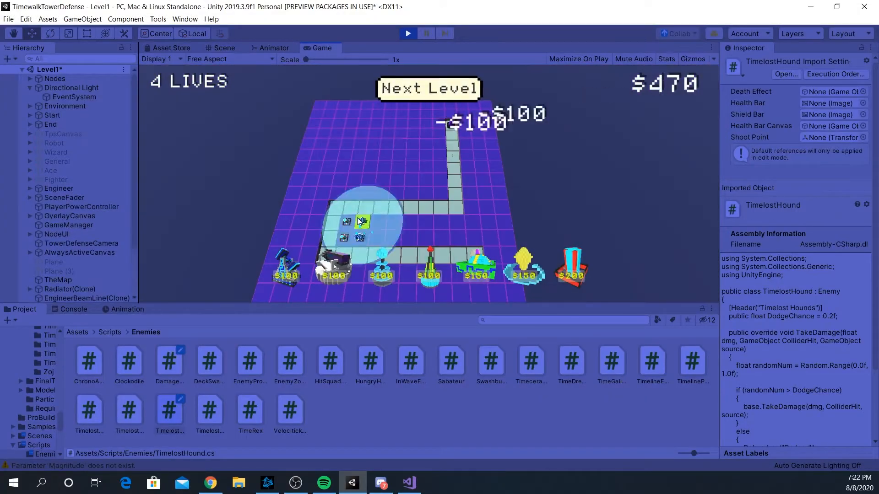
left_click(408, 482)
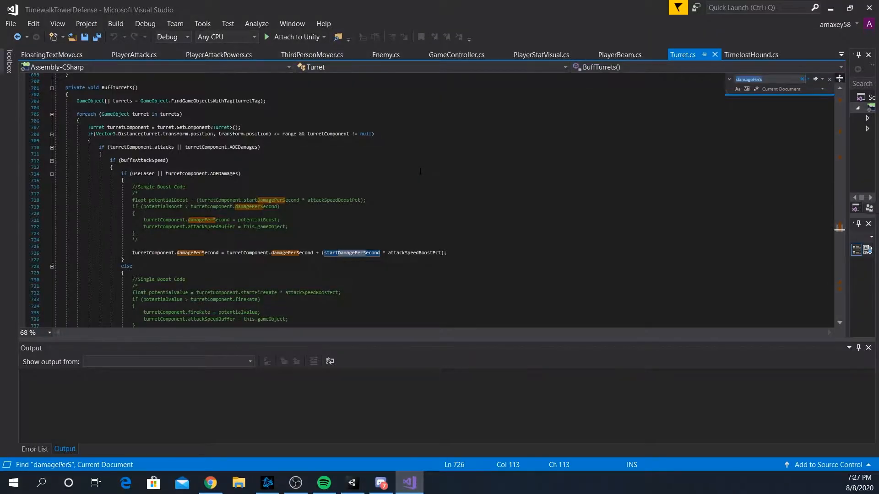
left_click(386, 54)
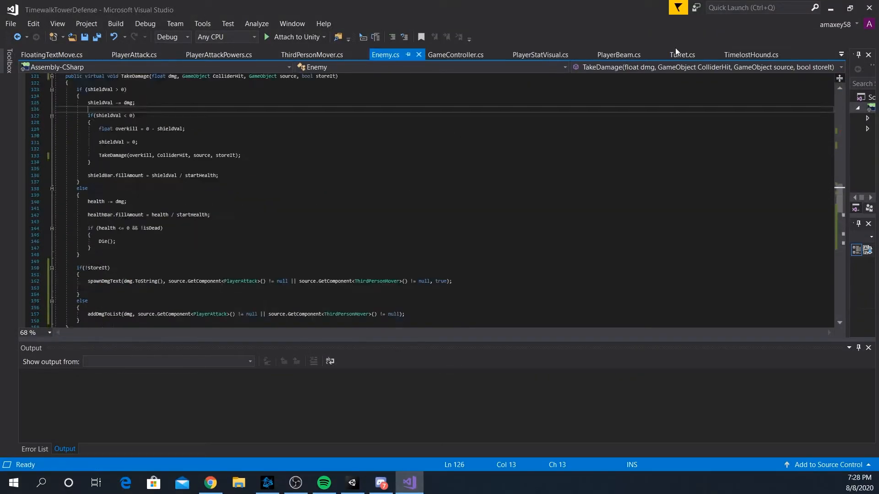
left_click(681, 55)
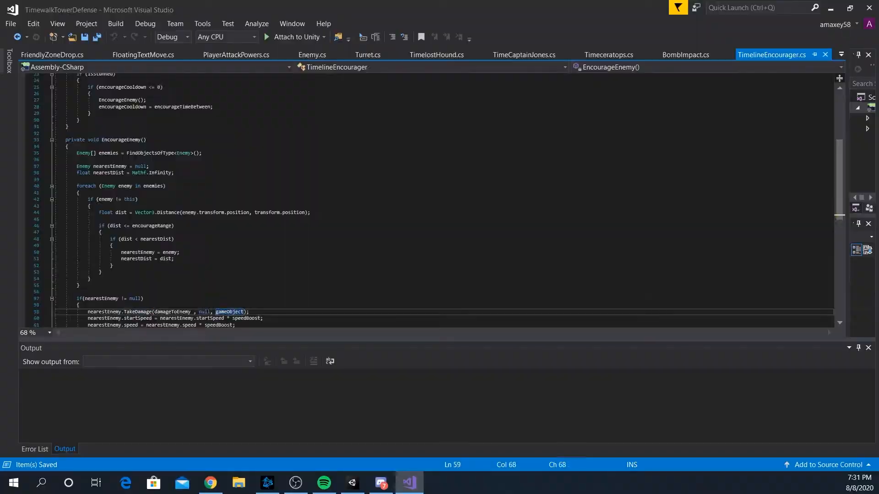
left_click(237, 54)
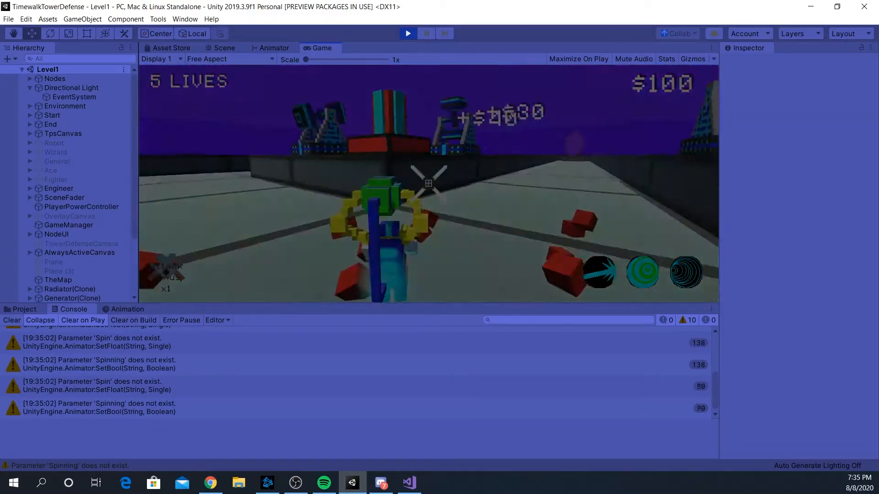
left_click(437, 482)
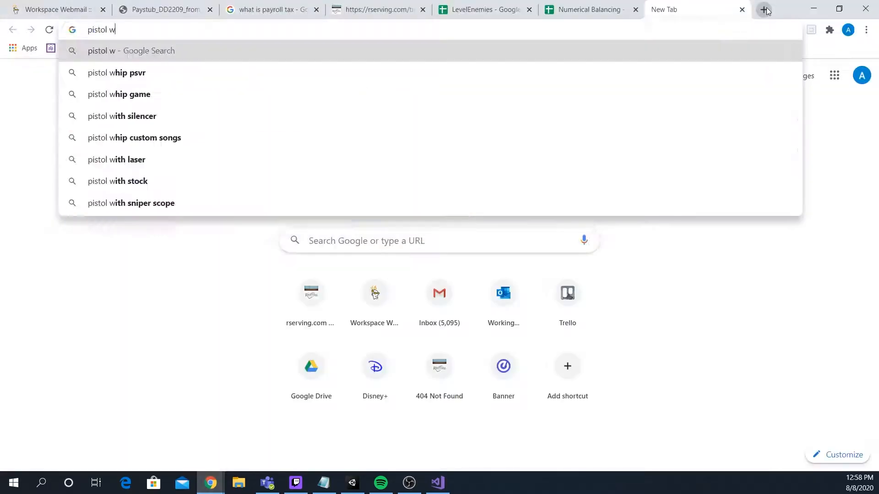
- Draw a 32x32 icon of a hand swinging a grey pistol with white motion lines
left_click(698, 10)
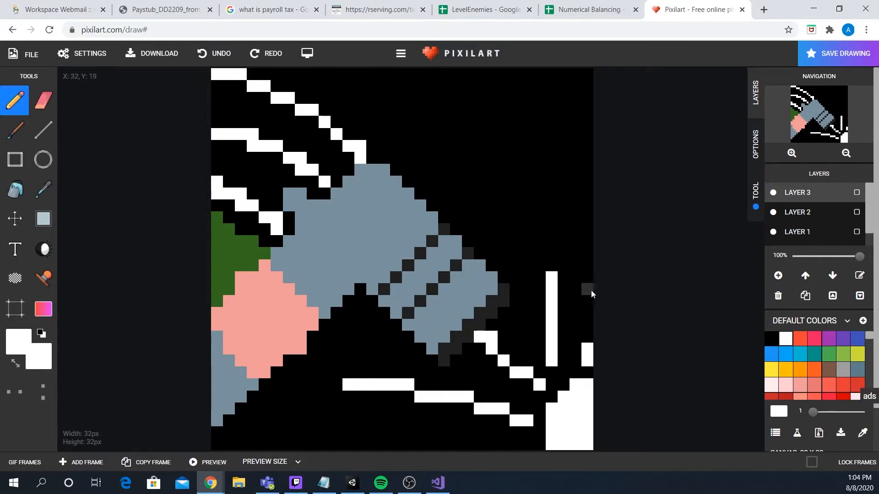
left_click(351, 482)
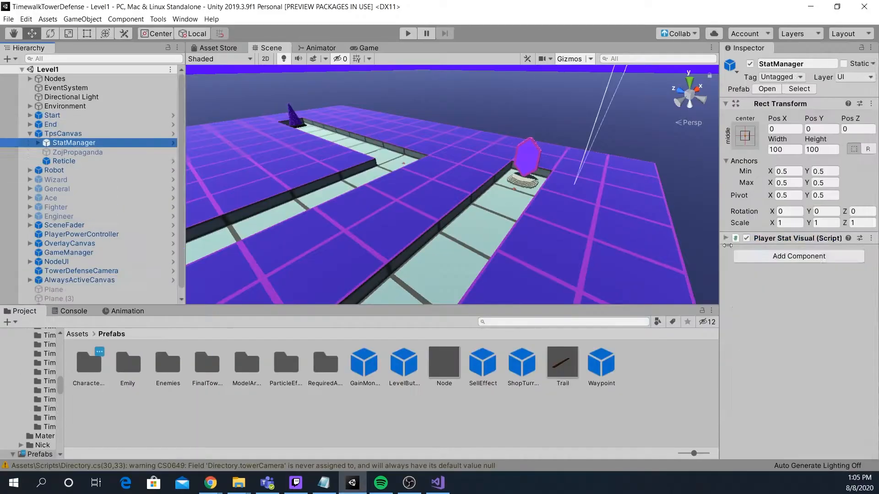
- Key Ace's torso, arm and gun rotations and positions over two seconds in AcePistolWhip
left_click(407, 33)
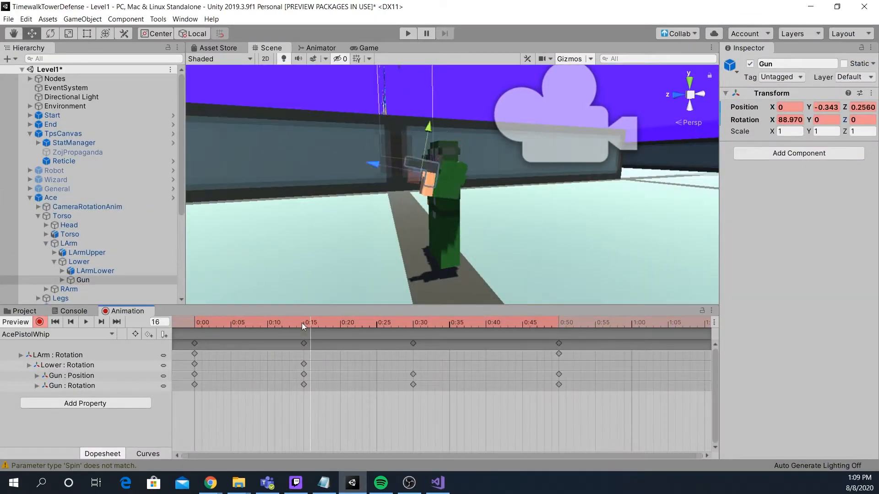
left_click(566, 322)
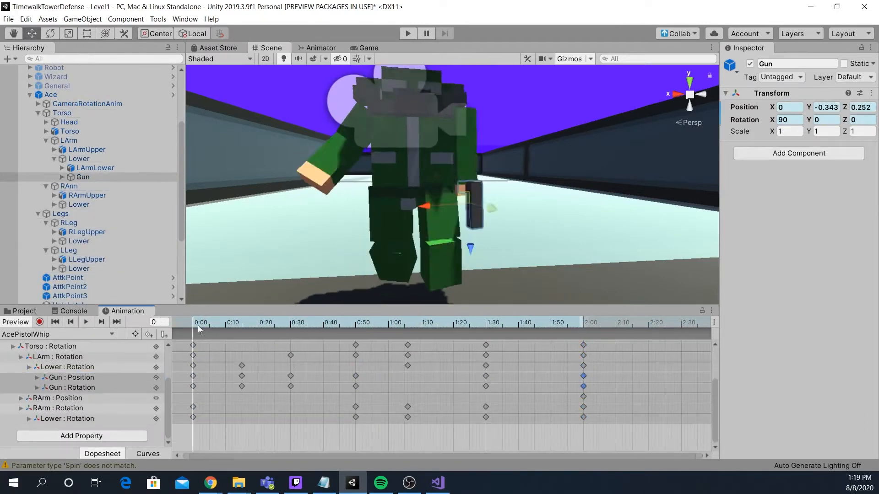
left_click(85, 321)
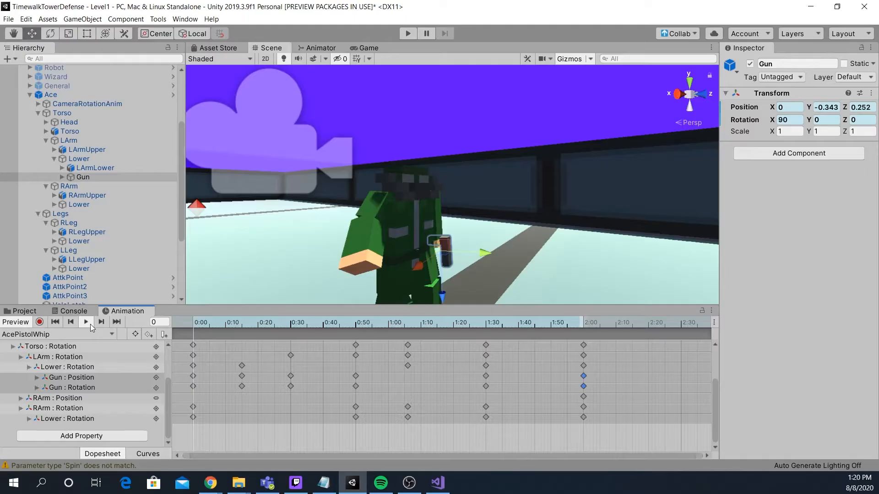
left_click(85, 322)
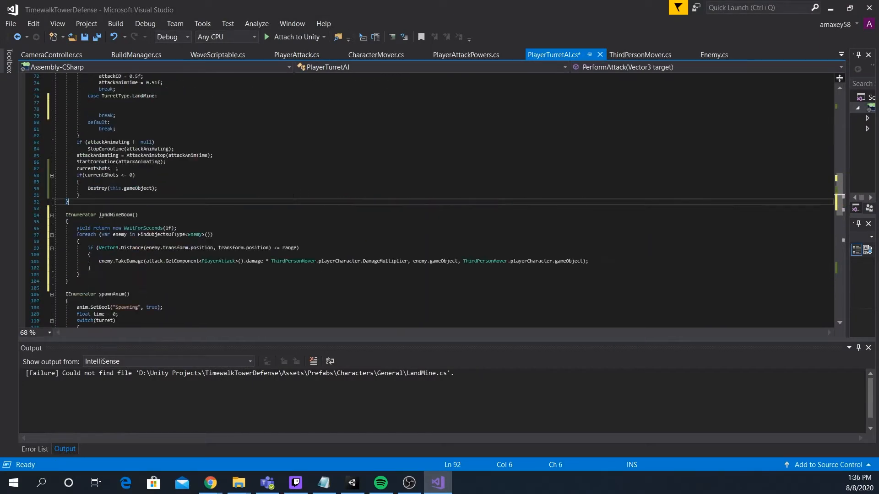
- Add a landMineBoom coroutine damaging enemies in range and a LandMine spawnAnim case, then save
left_click(352, 482)
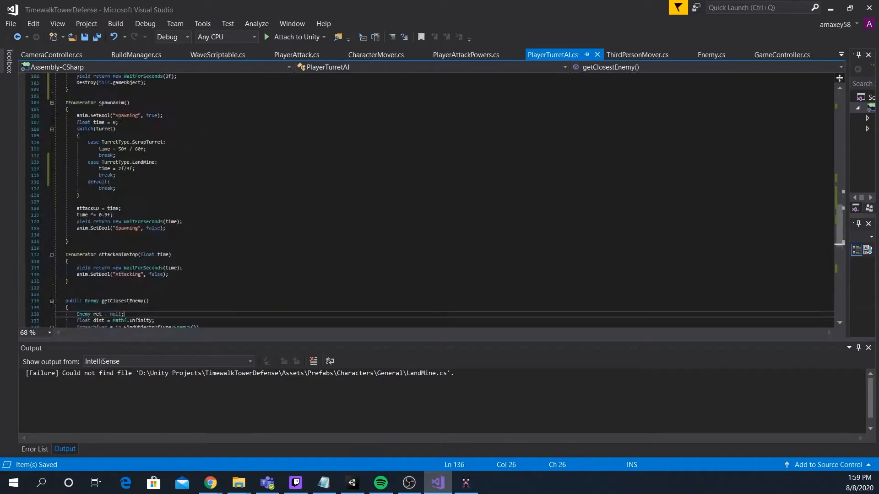
left_click(352, 482)
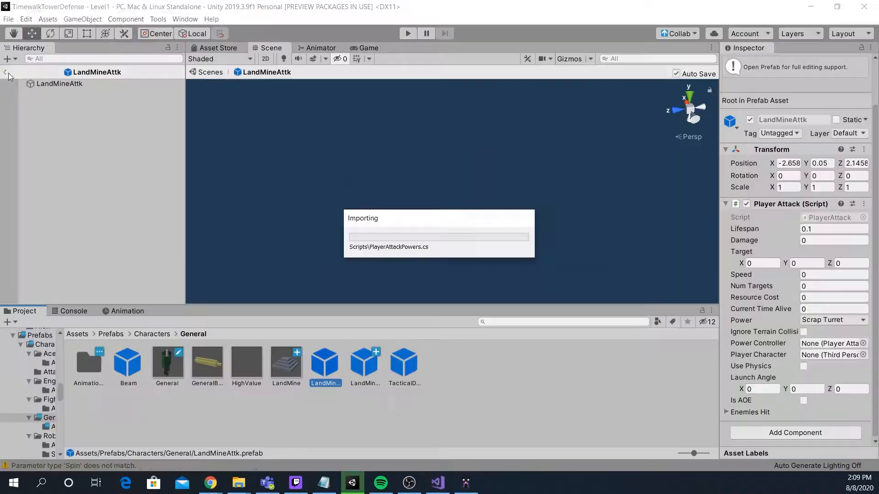
- Open the LandMineAttk prefab for editing while the PlayerAttackPowers script reimports
left_click(436, 483)
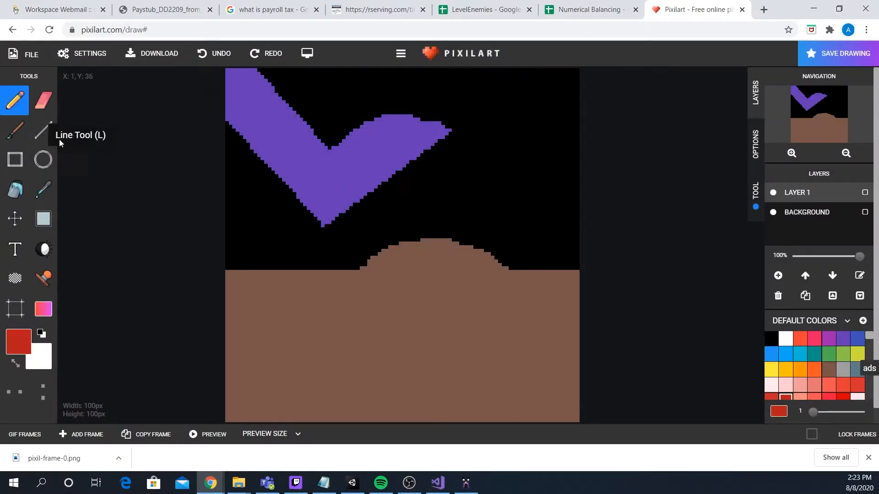
- Draw a purple V above a brown ground mound on a 100x100 Pixilart canvas
left_click(351, 482)
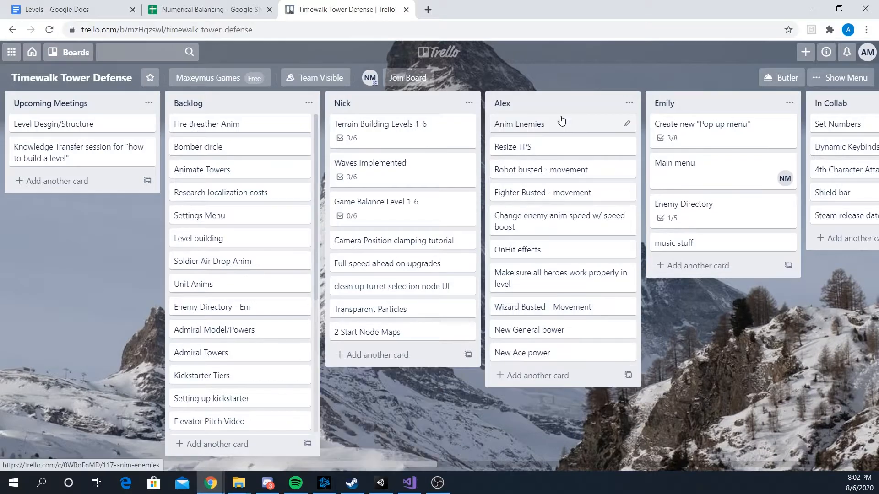
- Review the Trello board and type 'raycast unity layermask' in a new Chrome tab
left_click(379, 483)
type("raycas")
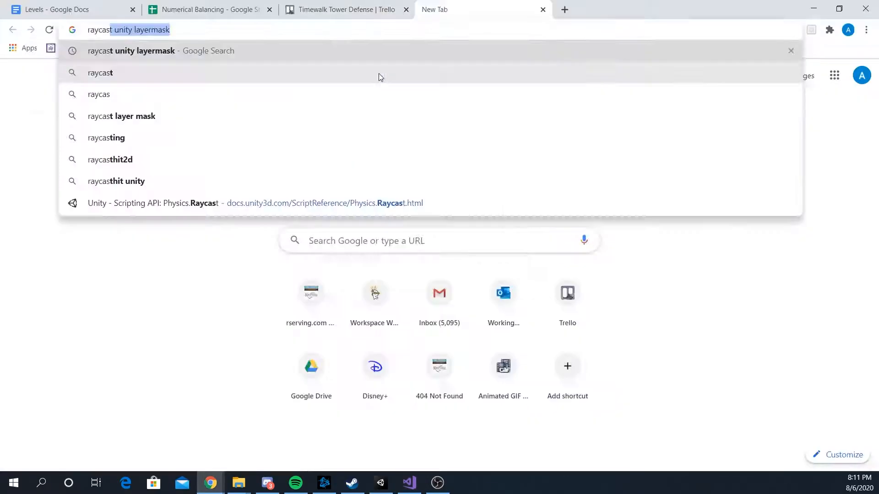
left_click(380, 482)
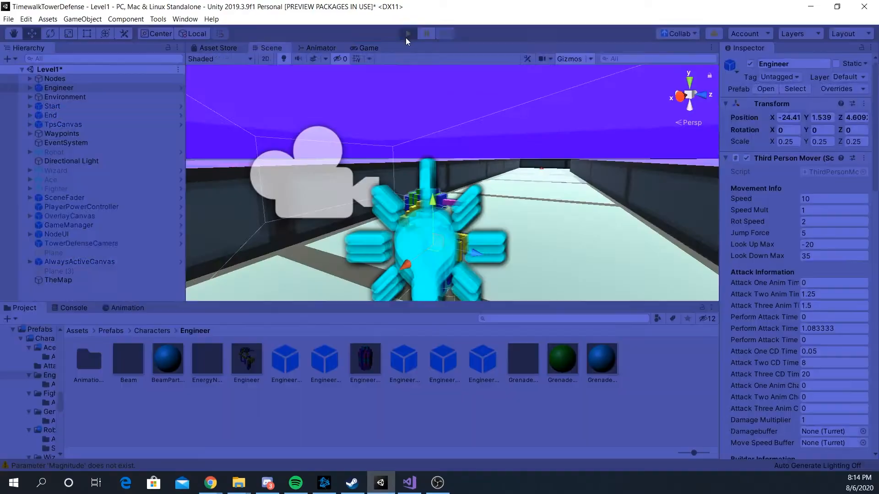
- Tick Ignore Terrain Collision on the Beam prefab, then play-test the Engineer firing at enemies
left_click(406, 33)
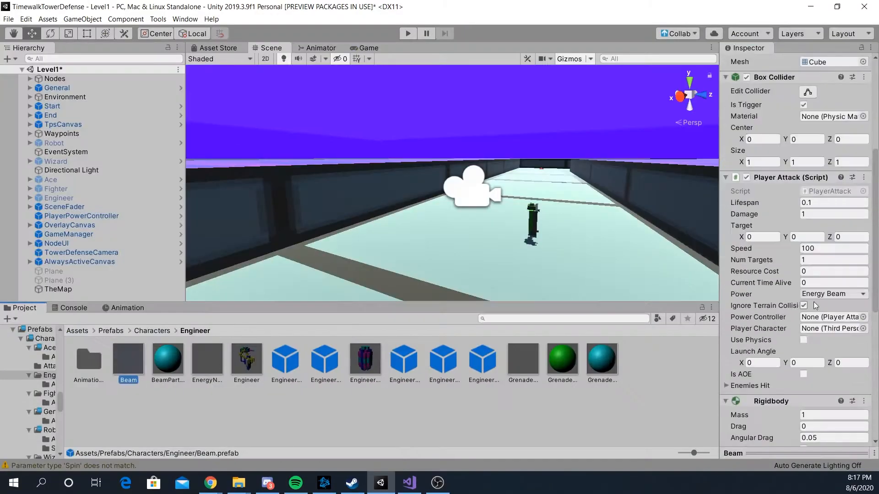
left_click(407, 33)
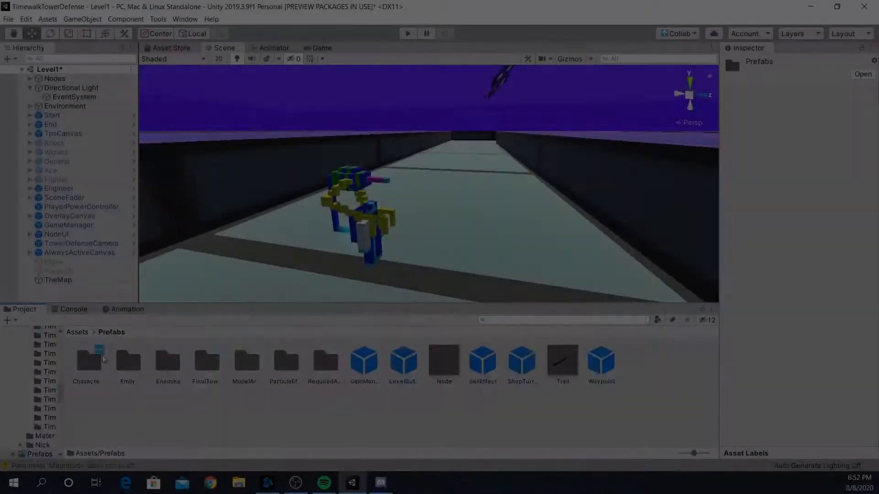
left_click(408, 33)
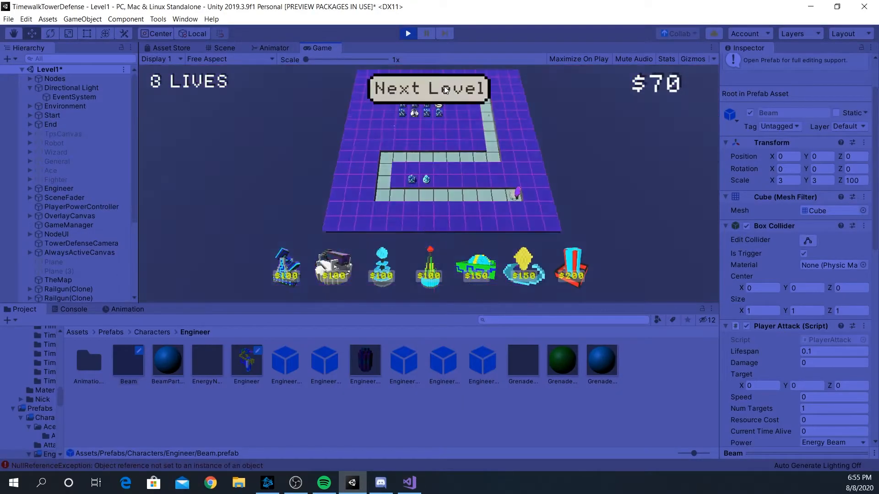
left_click(427, 88)
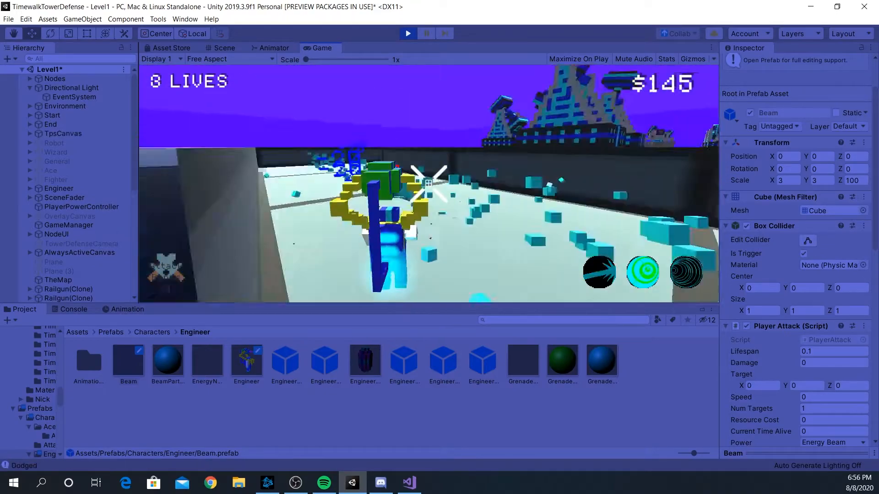
left_click(407, 482)
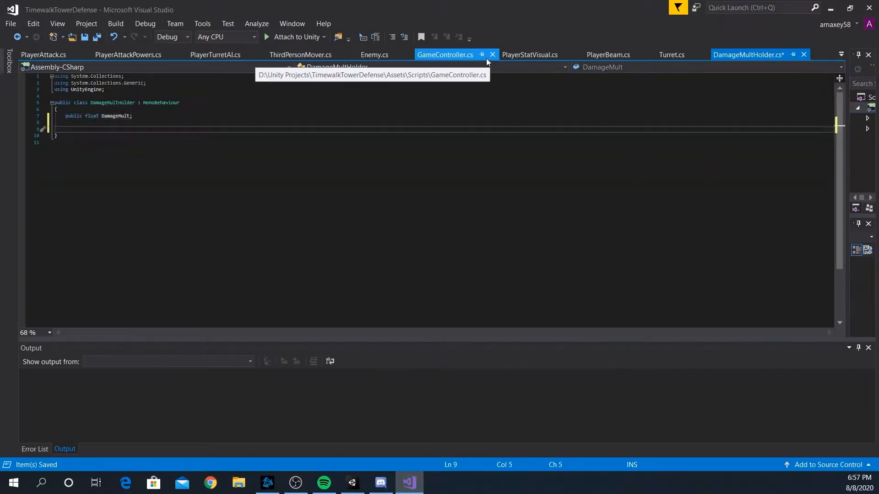
left_click(352, 482)
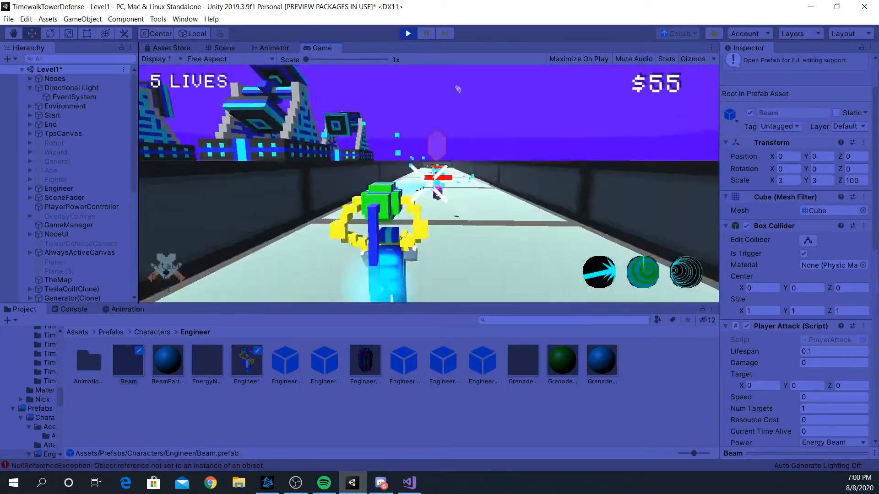
left_click(409, 482)
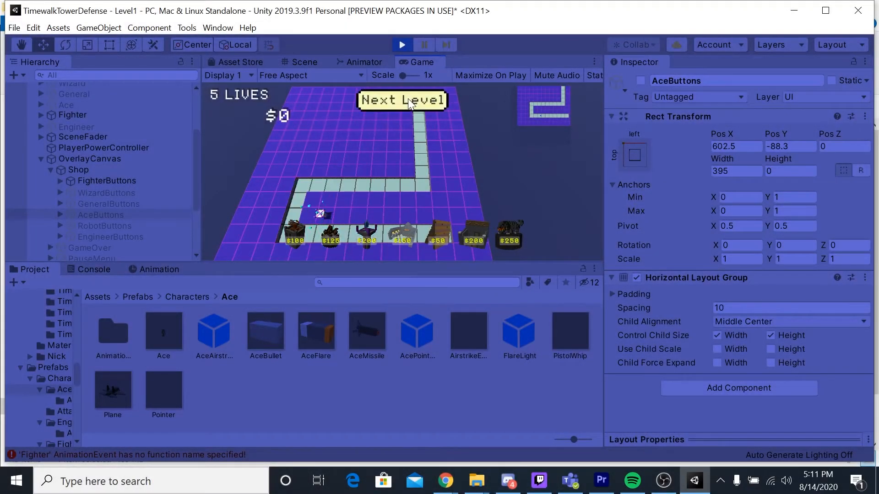
left_click(402, 100)
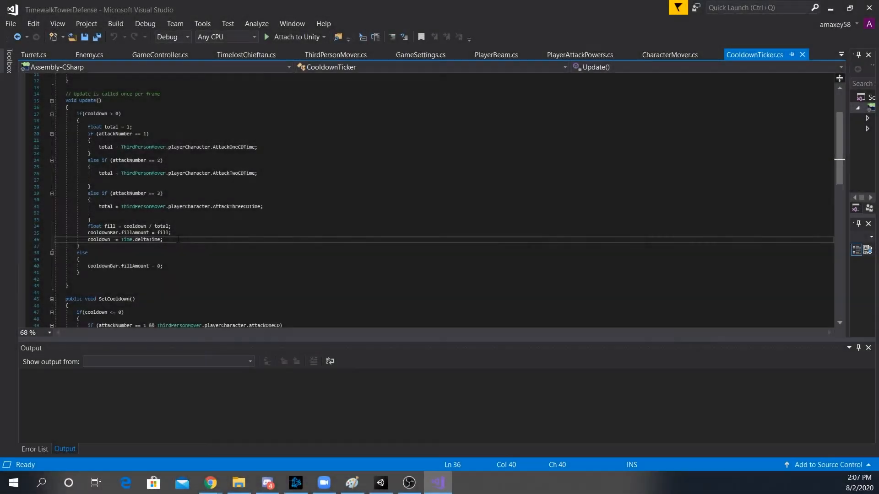
- Set cooldown = total - getAttackCD(attackNumber) and add countA1CD/countA2CD coroutines to ThirdPersonMover
left_click(335, 55)
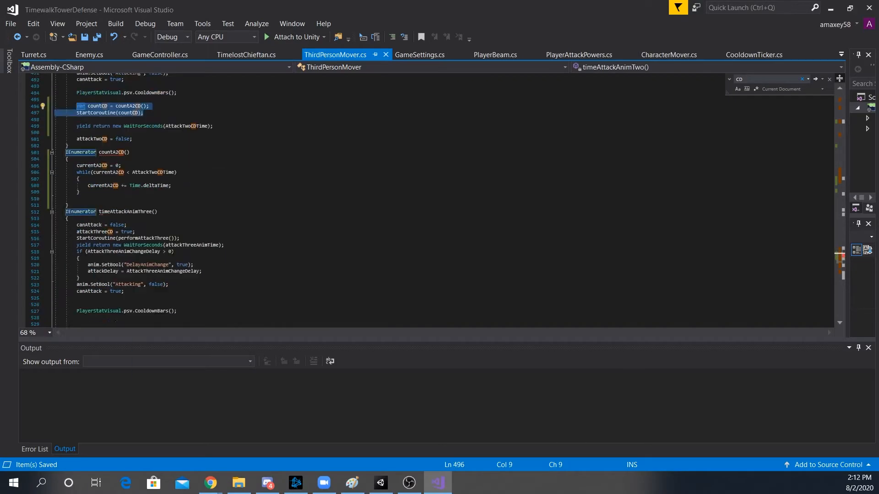
left_click(578, 55)
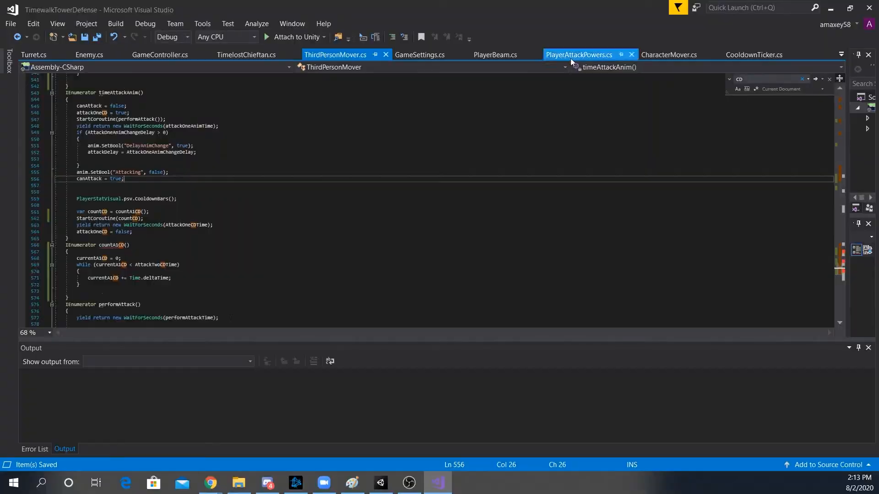
left_click(754, 54)
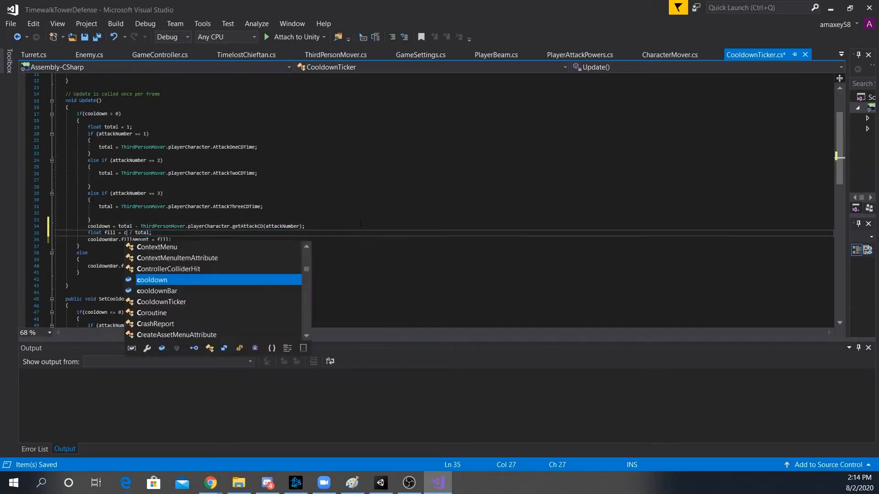
left_click(380, 482)
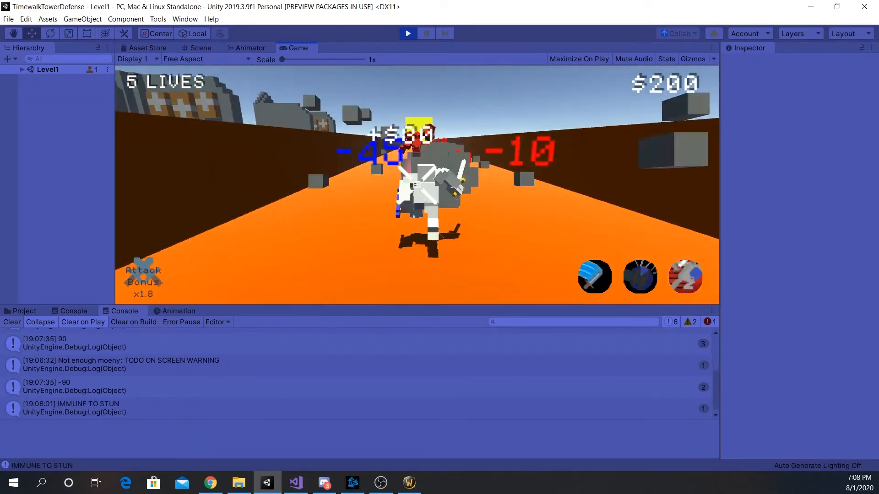
- Add otherInRange/otherInAngle loops and an else-if otherTarget branch to FighterStrikePower
left_click(294, 482)
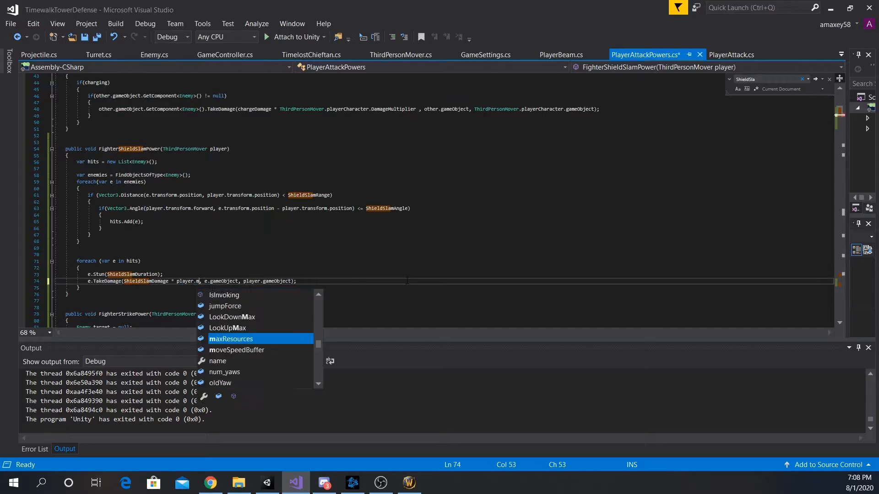
left_click(266, 481)
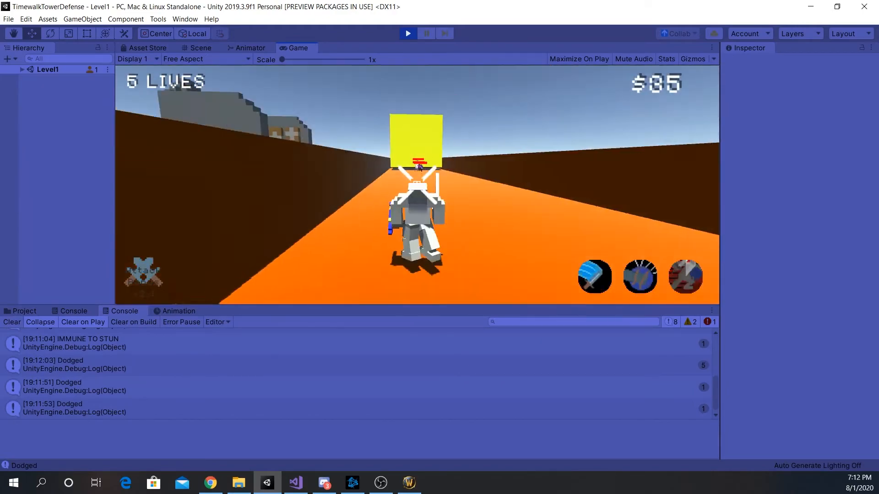
left_click(295, 481)
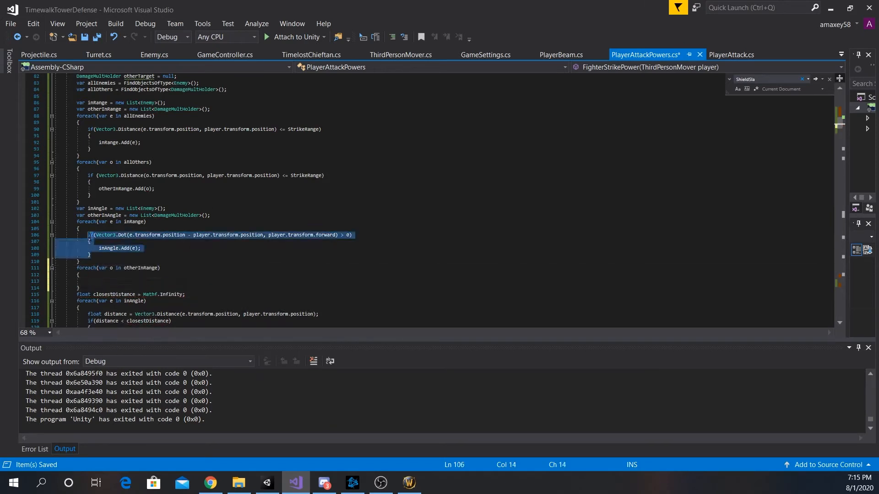
type("if(otherTarget != null")
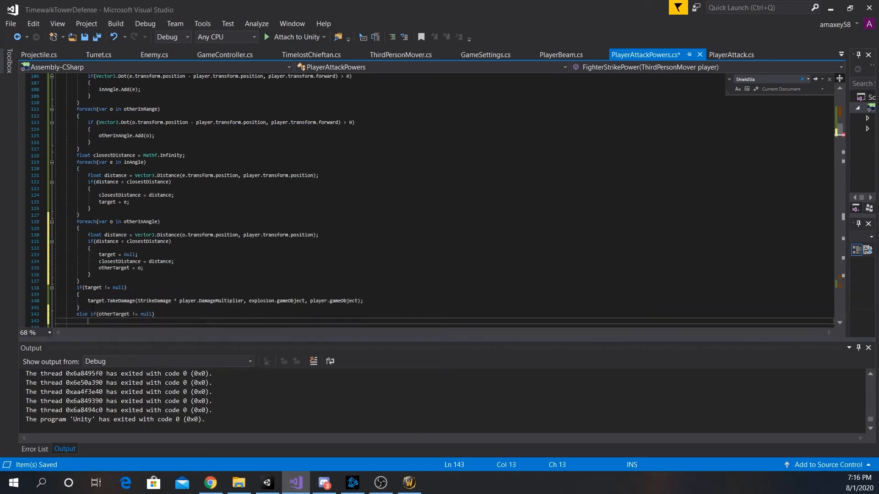
left_click(267, 482)
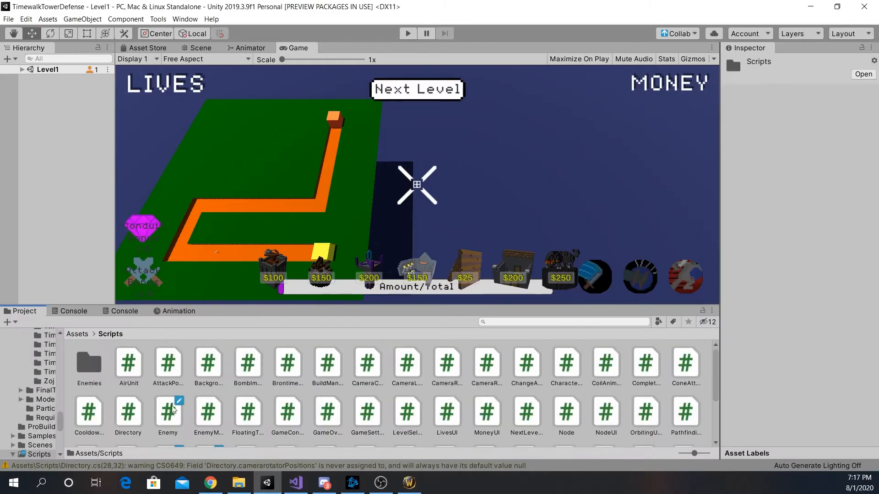